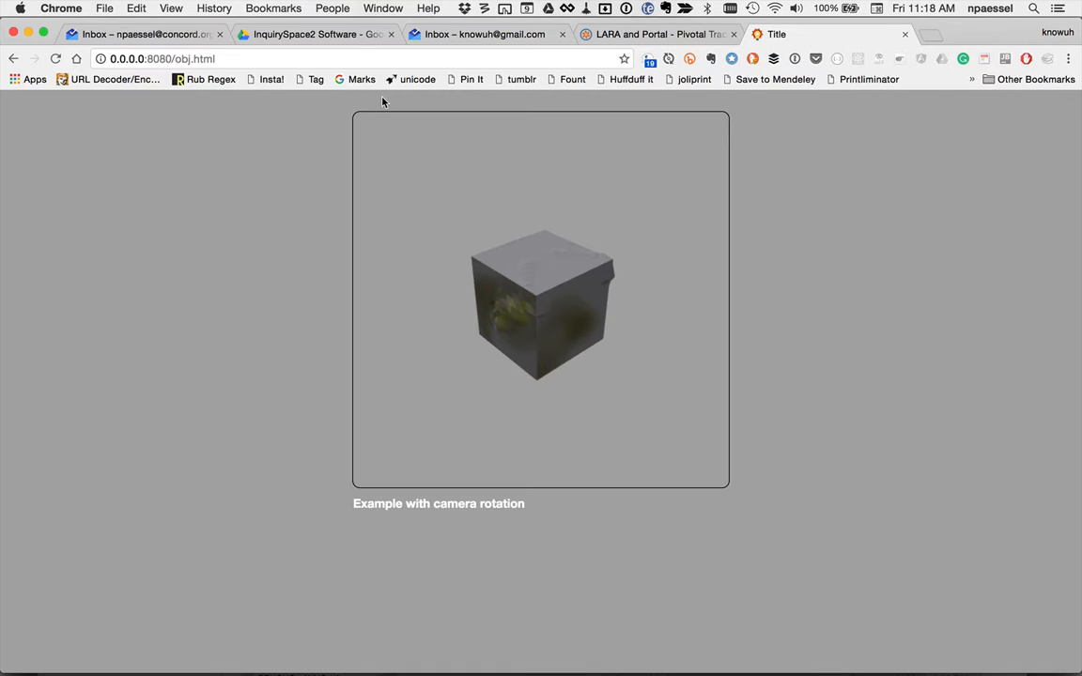
{"action": "mouse_move", "coordinate": [460, 505]}
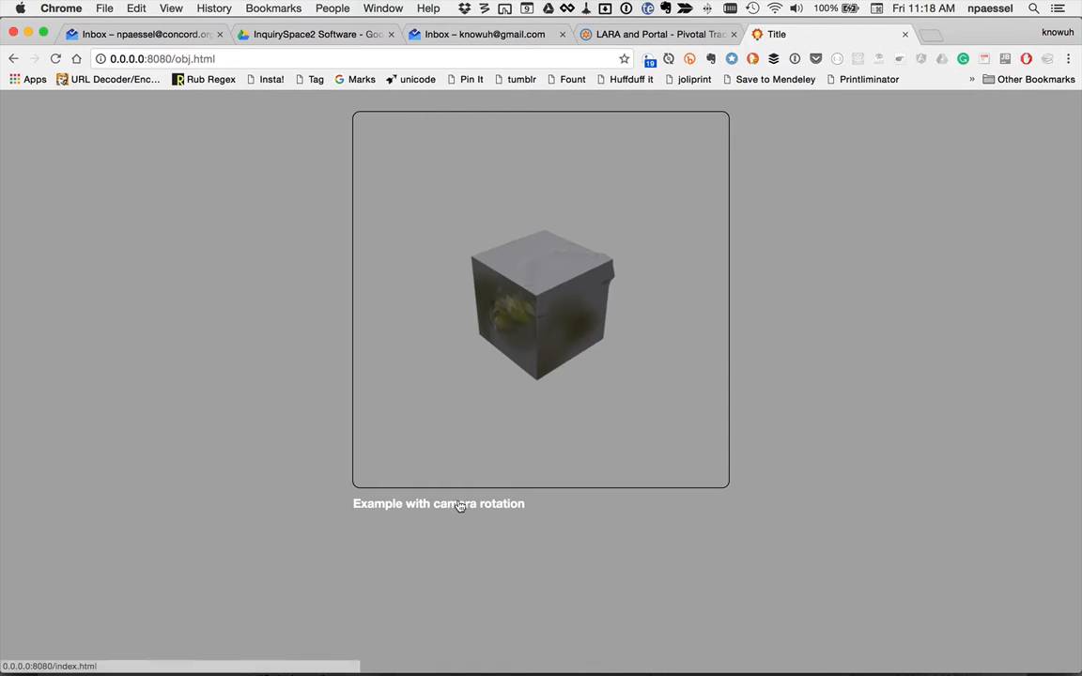
Review obj.js from the camera and renderer setup down through lights, loadMesh, addMesh and render.
{"action": "left_click_drag", "start_coordinate": [460, 506], "coordinate": [488, 355]}
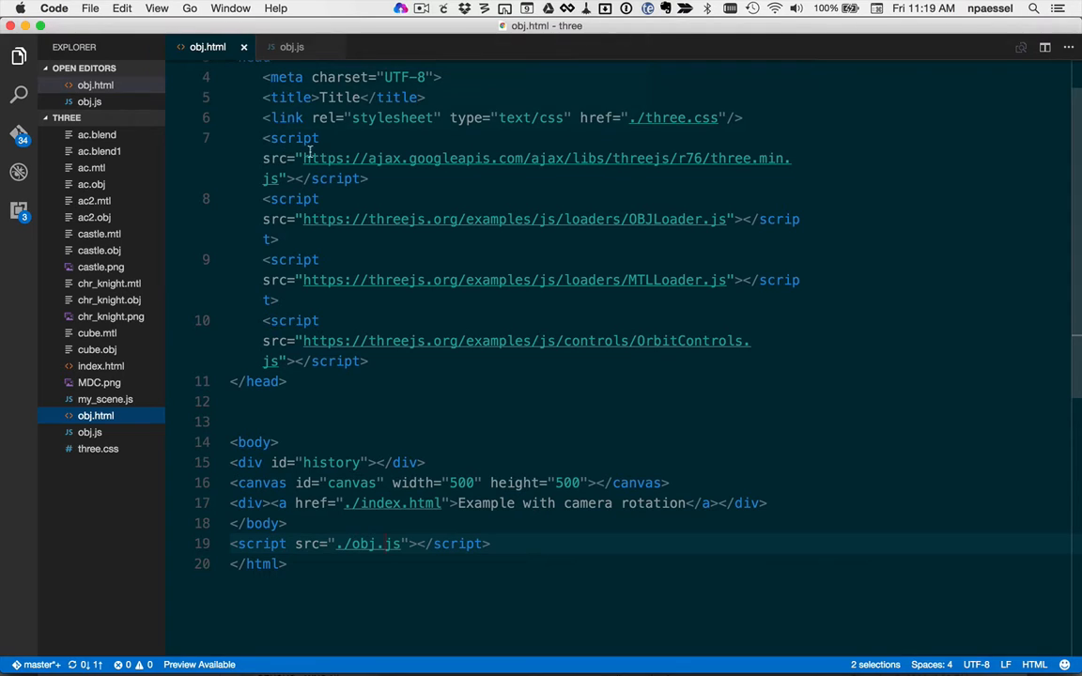
{"action": "mouse_move", "coordinate": [381, 203]}
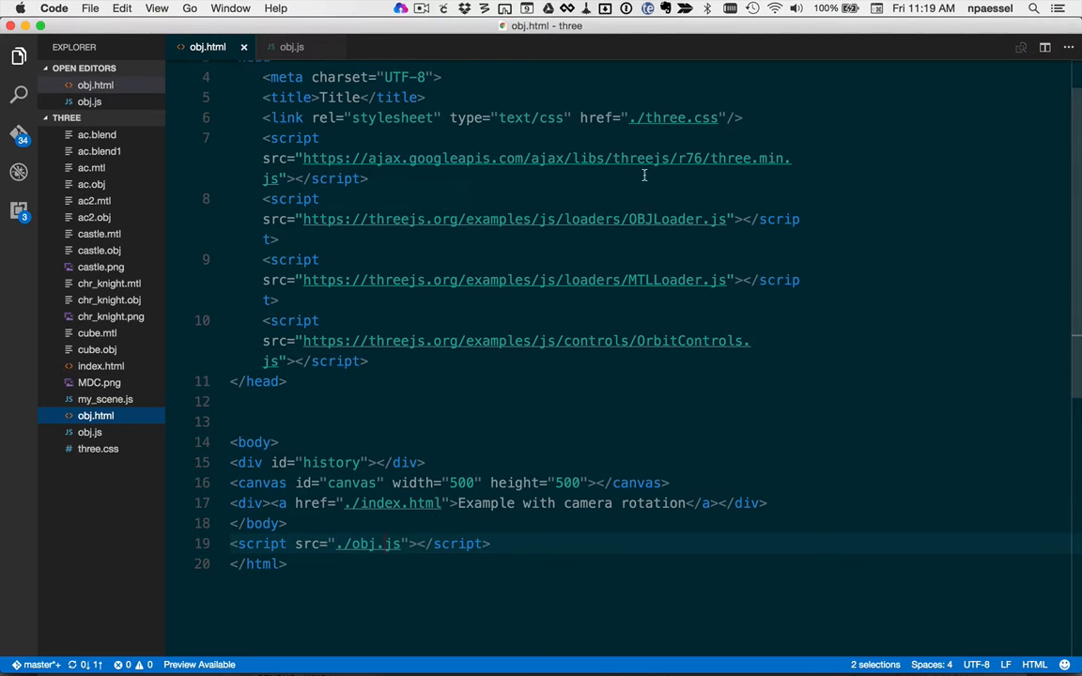
{"action": "mouse_move", "coordinate": [719, 238]}
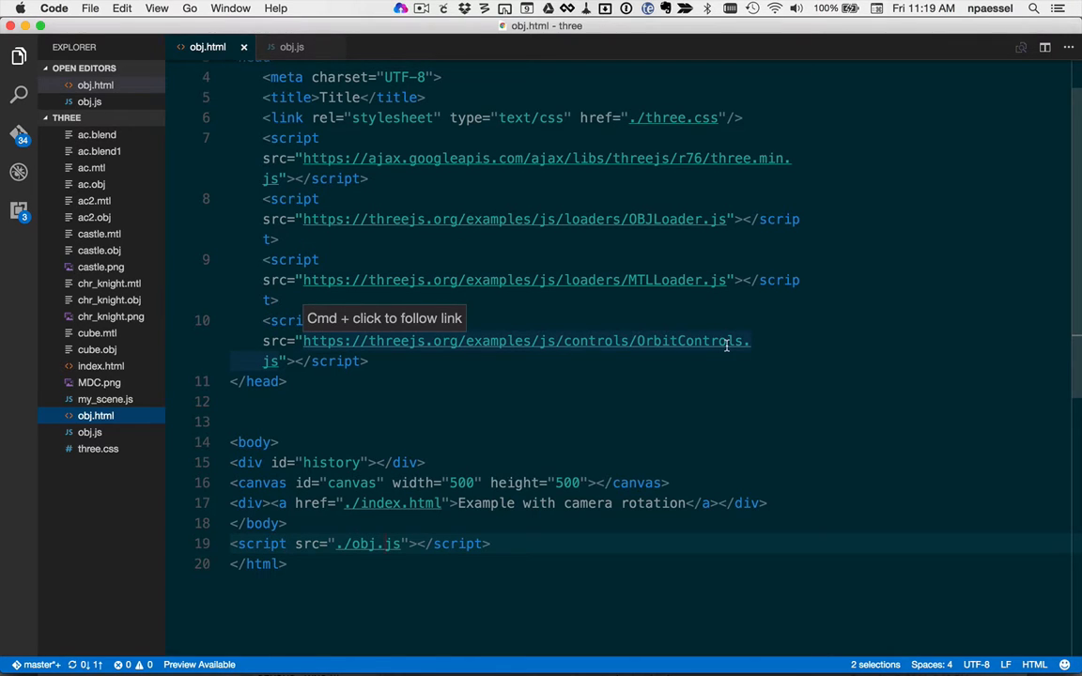
{"action": "mouse_move", "coordinate": [377, 555]}
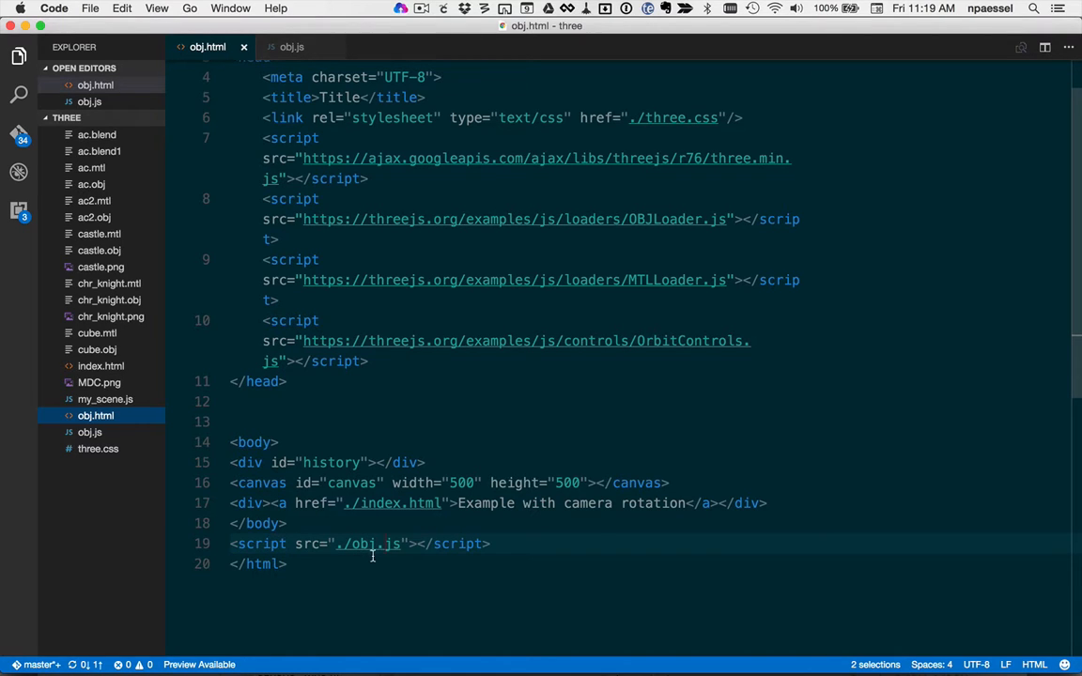
{"action": "mouse_move", "coordinate": [369, 544]}
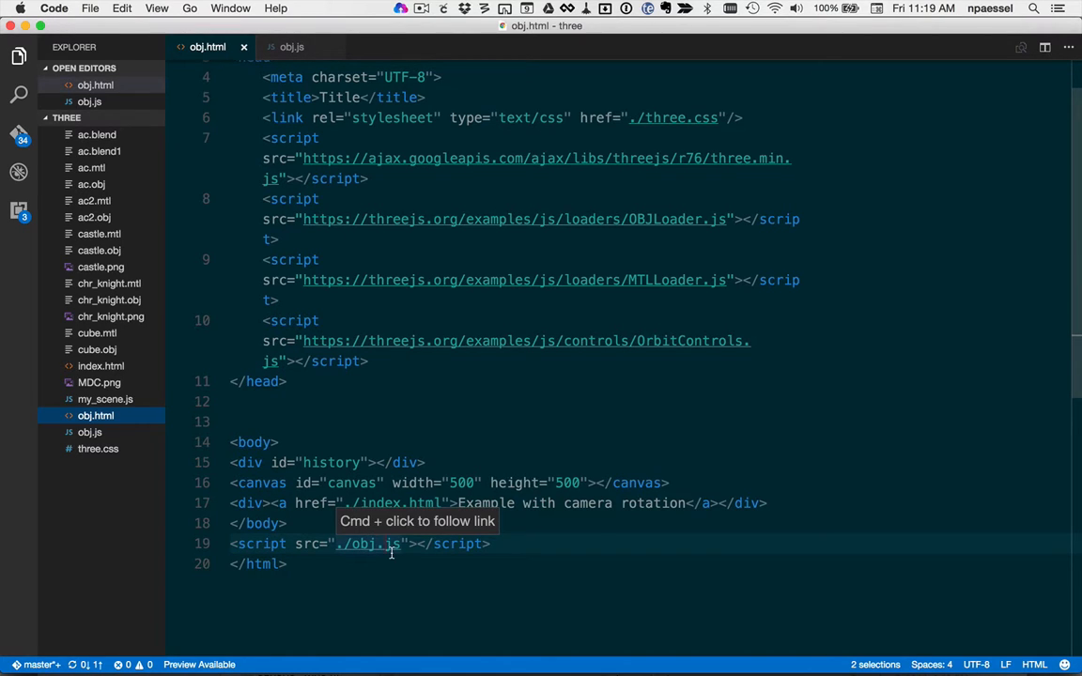
{"action": "left_click", "coordinate": [292, 47]}
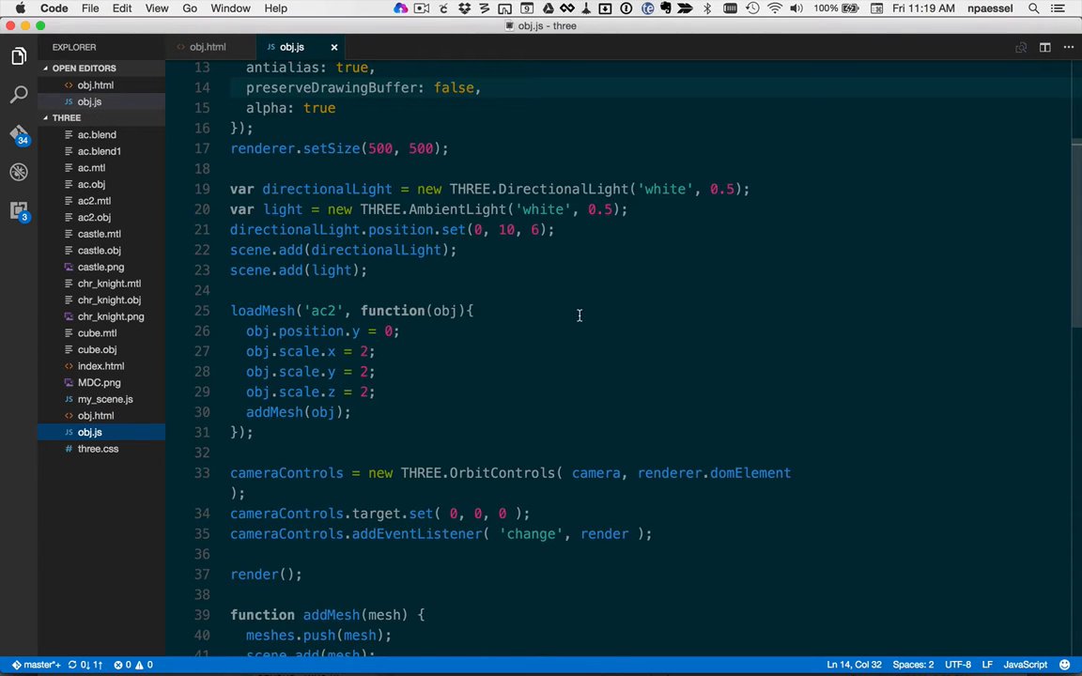
{"action": "scroll", "scroll_direction": "up", "scroll_amount": 3}
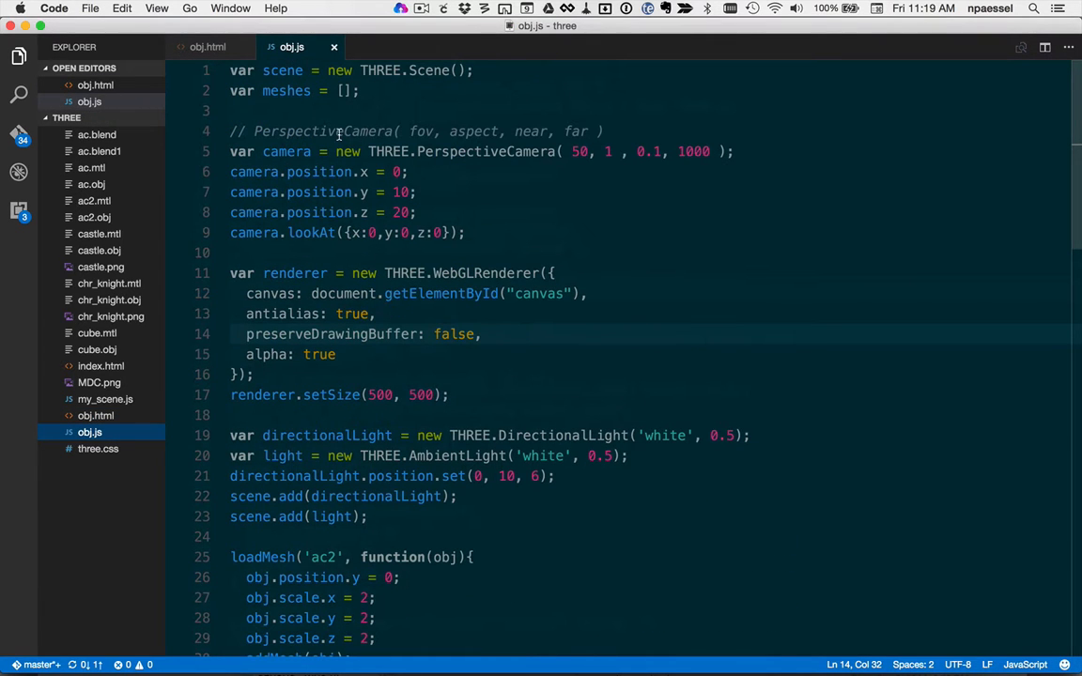
{"action": "scroll", "scroll_direction": "down", "scroll_amount": 3}
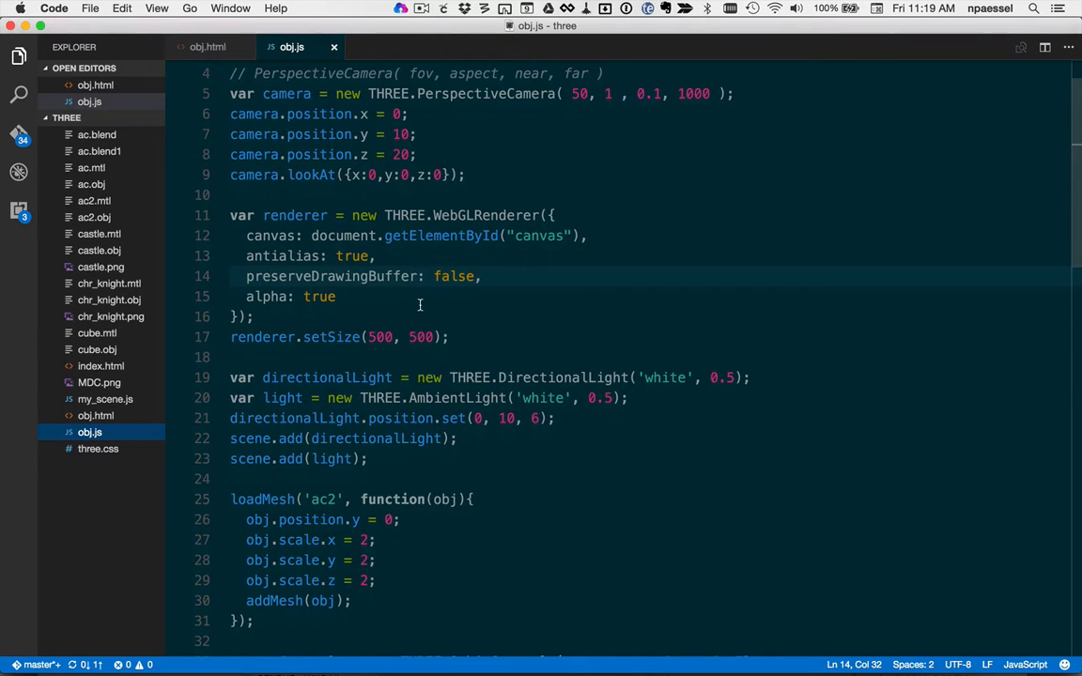
{"action": "scroll", "scroll_direction": "down", "scroll_amount": 3}
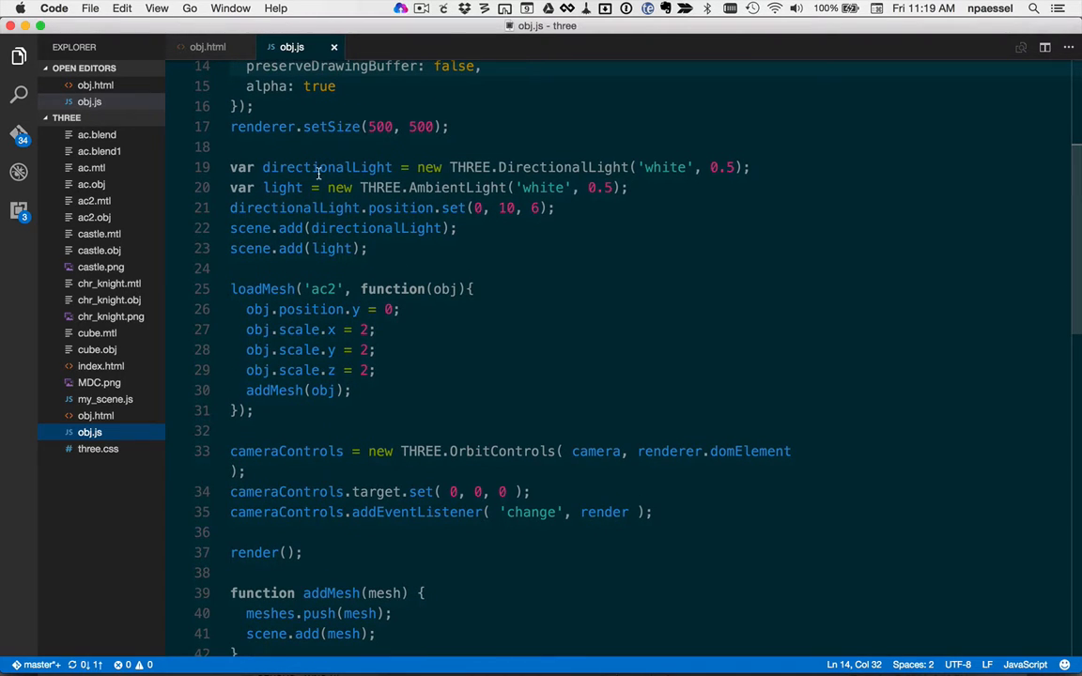
{"action": "scroll", "scroll_direction": "down", "scroll_amount": 3}
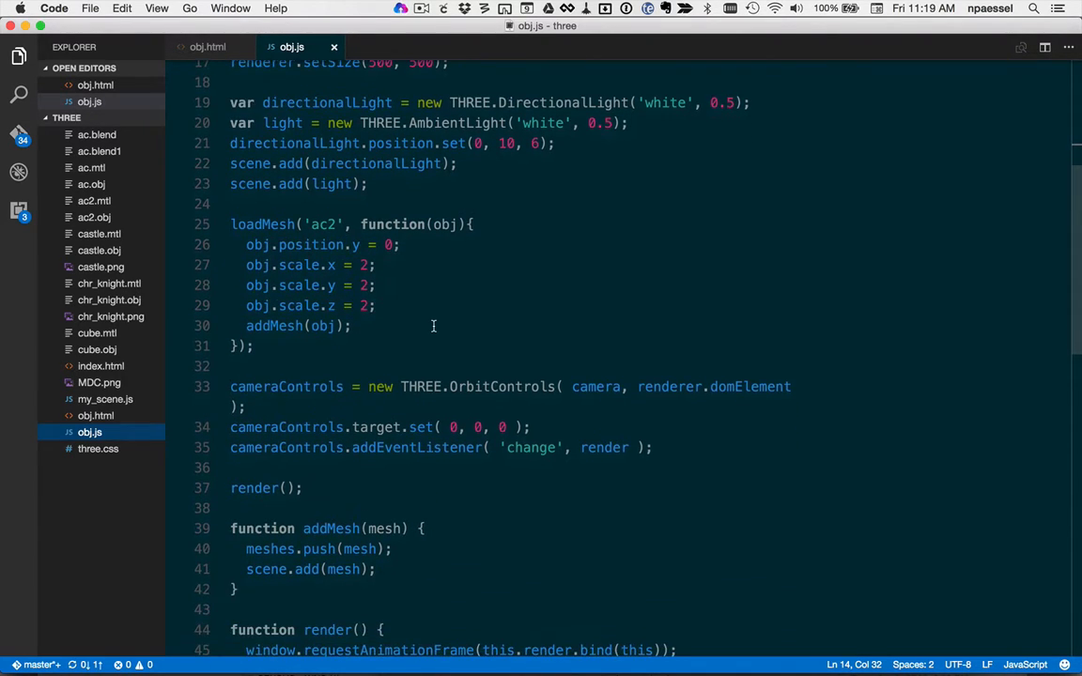
{"action": "mouse_move", "coordinate": [263, 223]}
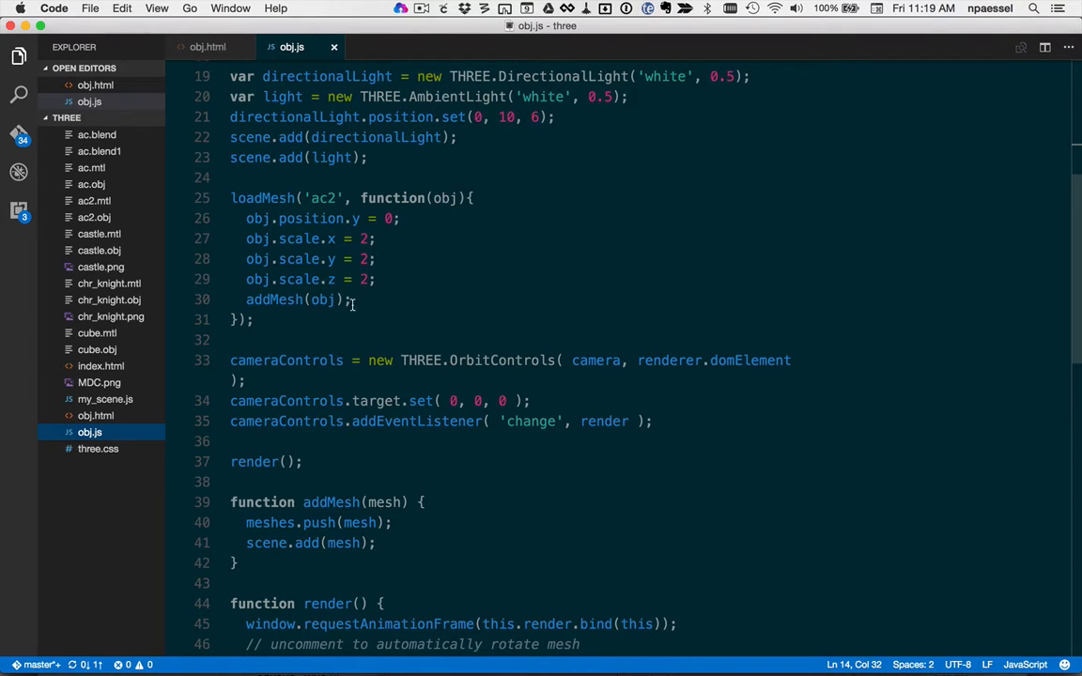
{"action": "scroll", "scroll_direction": "down", "scroll_amount": 3}
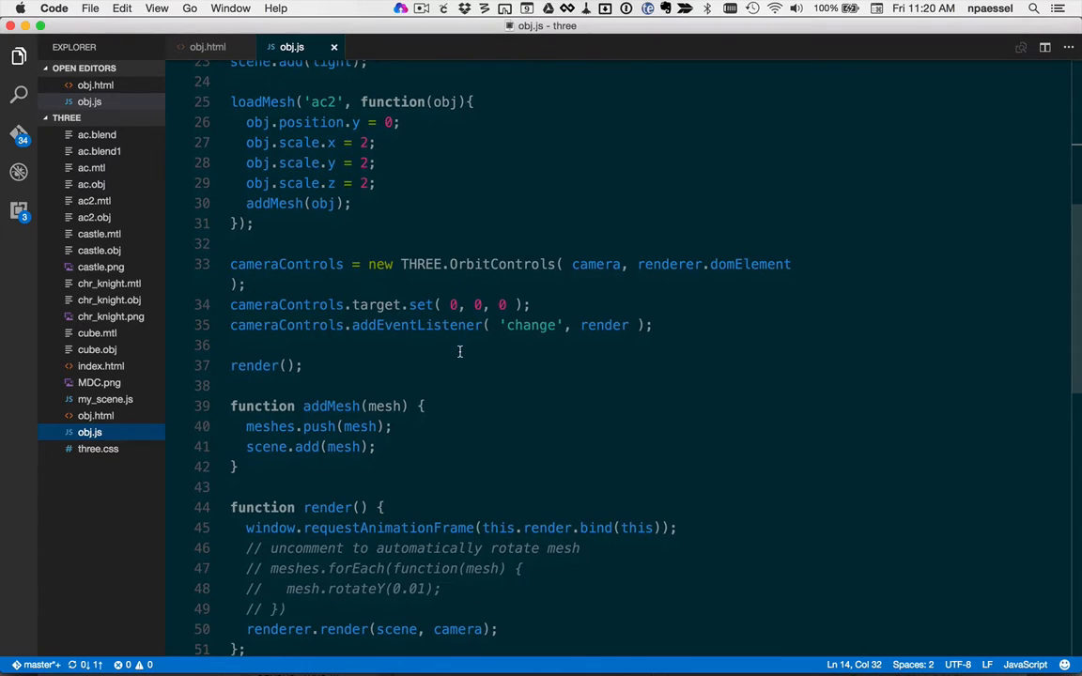
{"action": "mouse_move", "coordinate": [488, 279]}
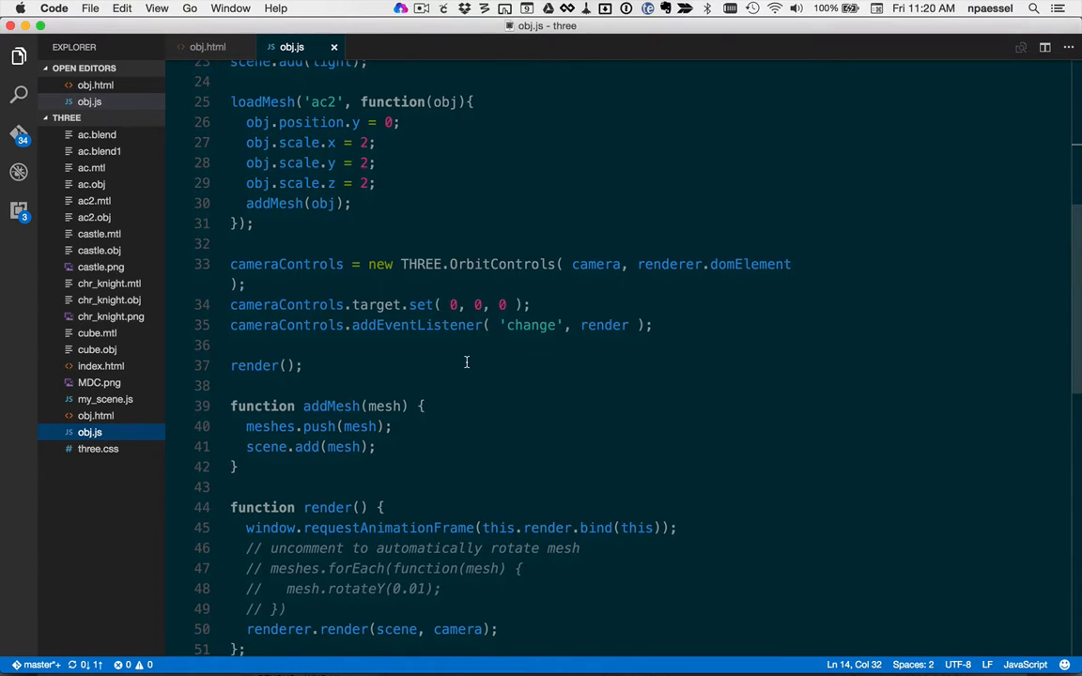
{"action": "scroll", "scroll_direction": "down", "scroll_amount": 3}
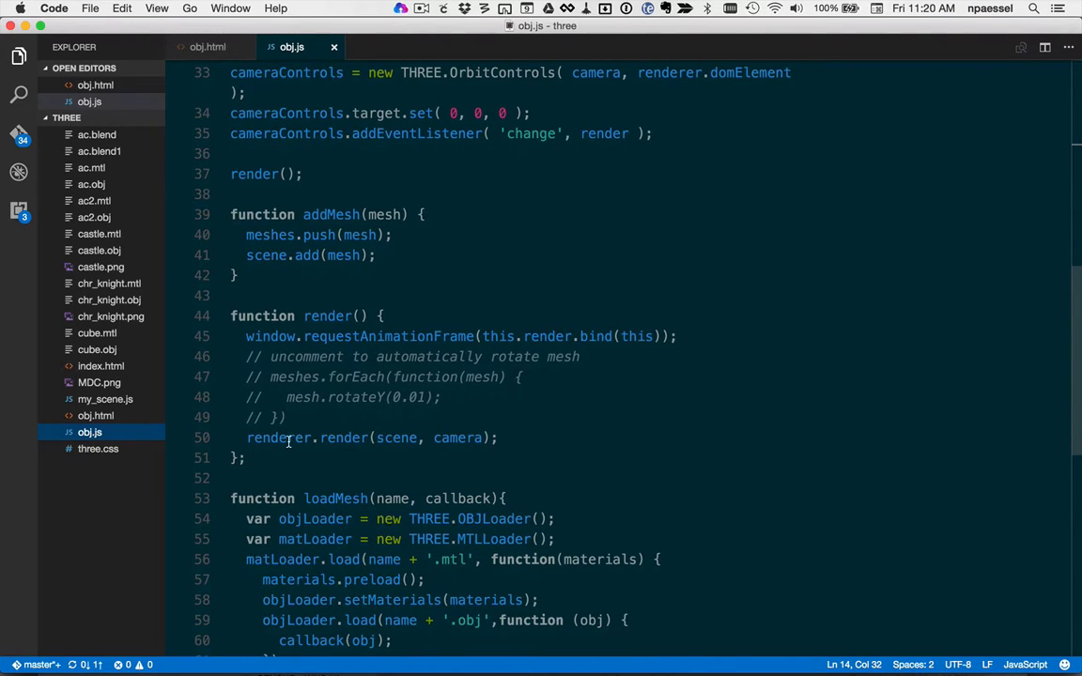
{"action": "mouse_move", "coordinate": [337, 438]}
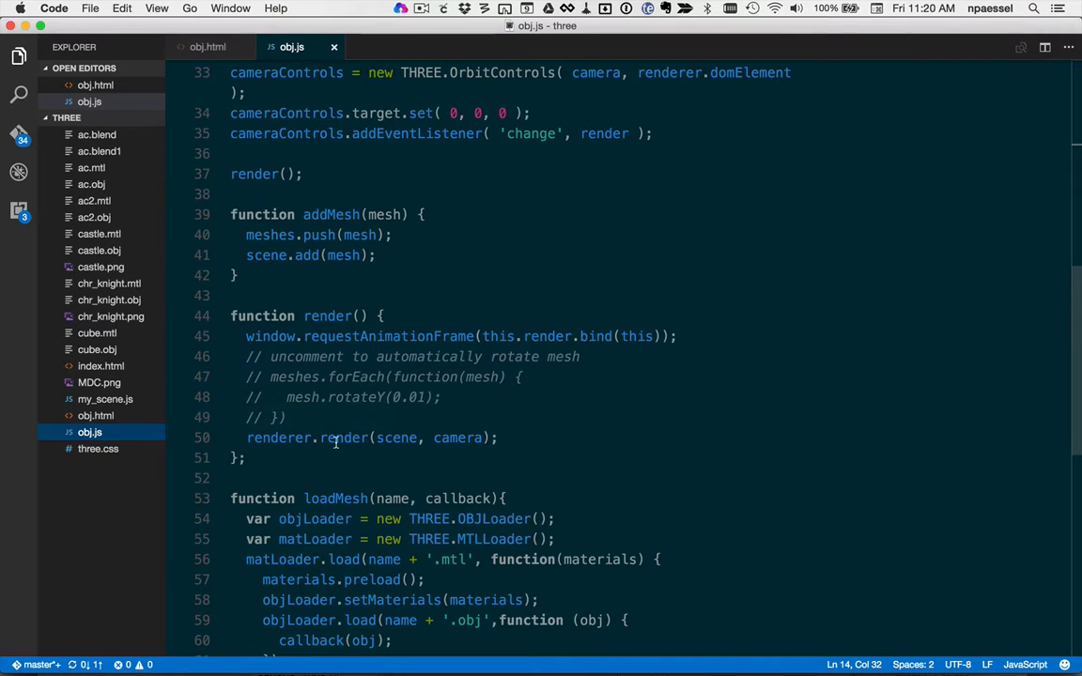
{"action": "scroll", "scroll_direction": "down", "scroll_amount": 3}
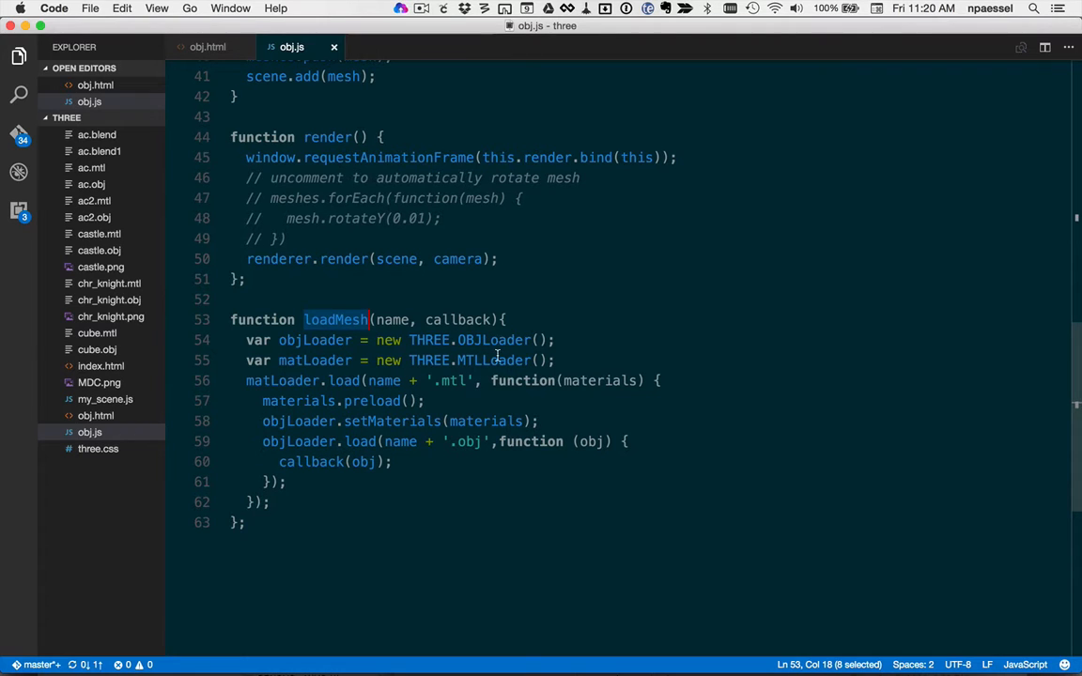
{"action": "double_click", "coordinate": [314, 340]}
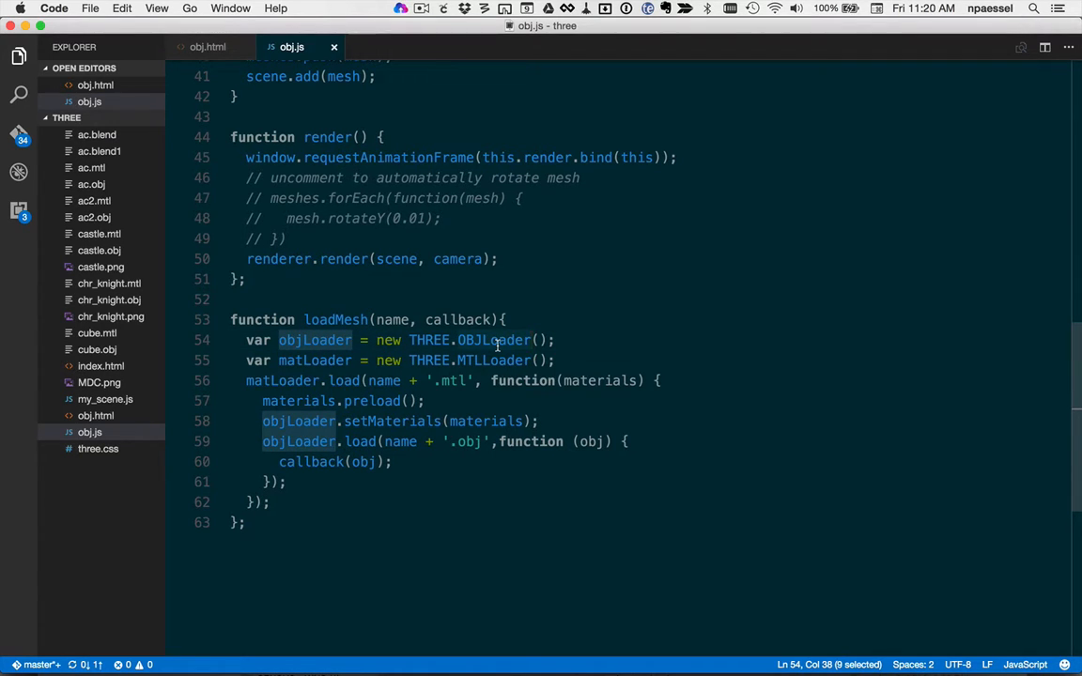
{"action": "left_click", "coordinate": [491, 359]}
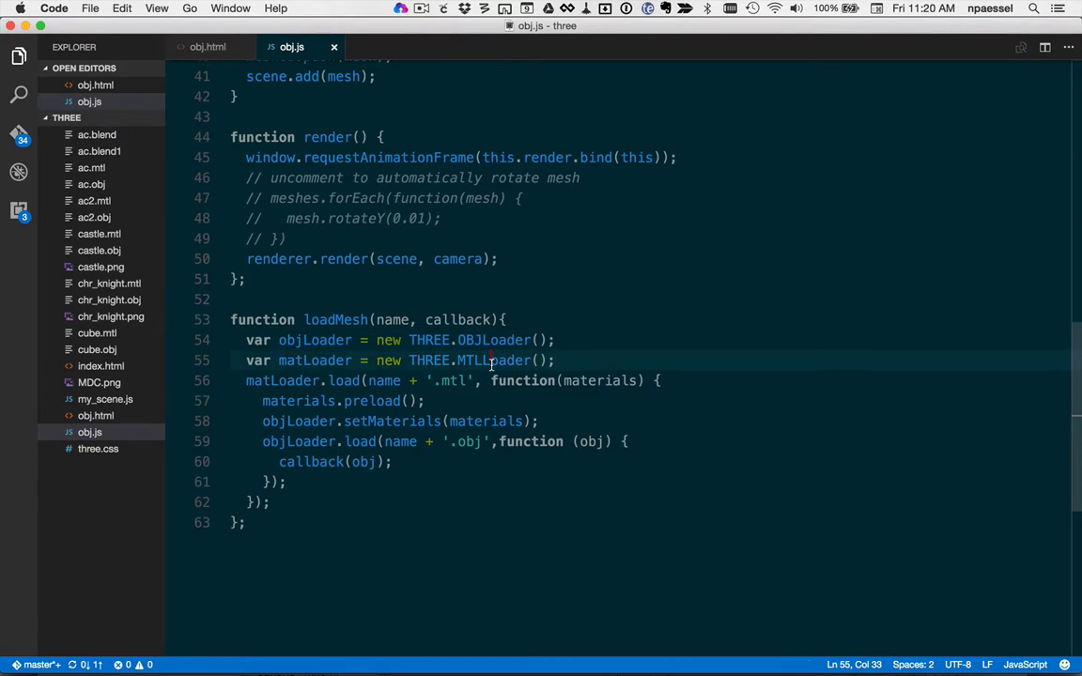